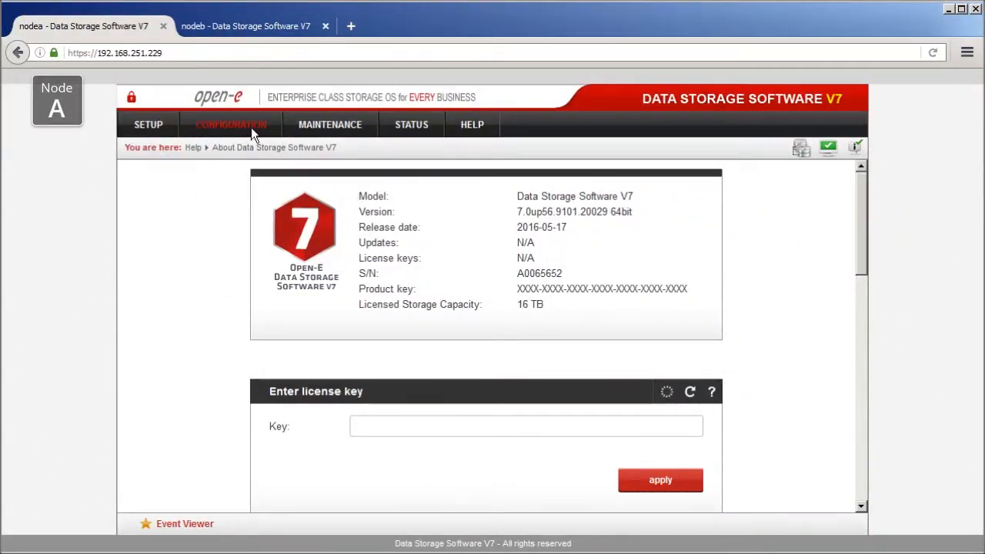
Go to Configuration > Volume manager > Volume groups on Node A.
{"action": "left_click", "coordinate": [231, 124]}
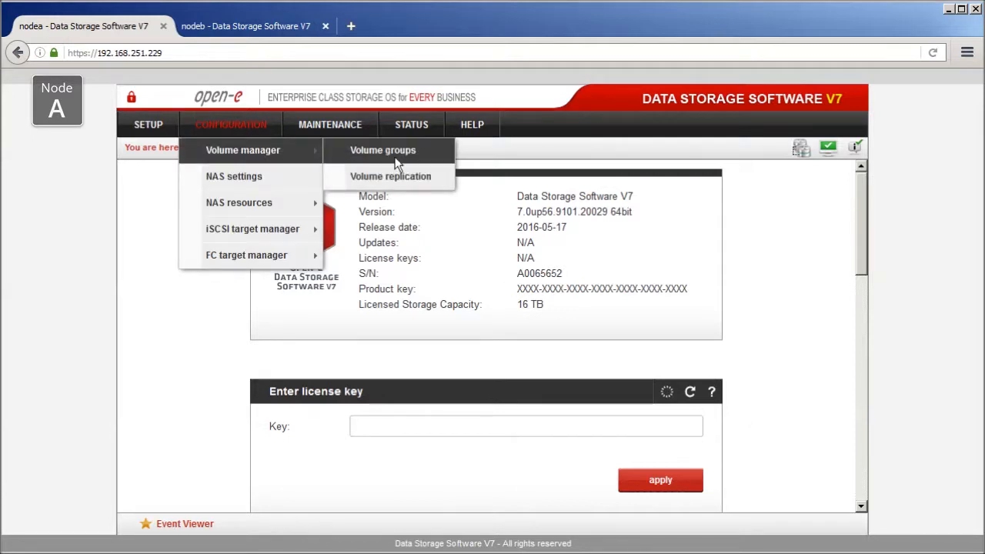
{"action": "left_click", "coordinate": [383, 150]}
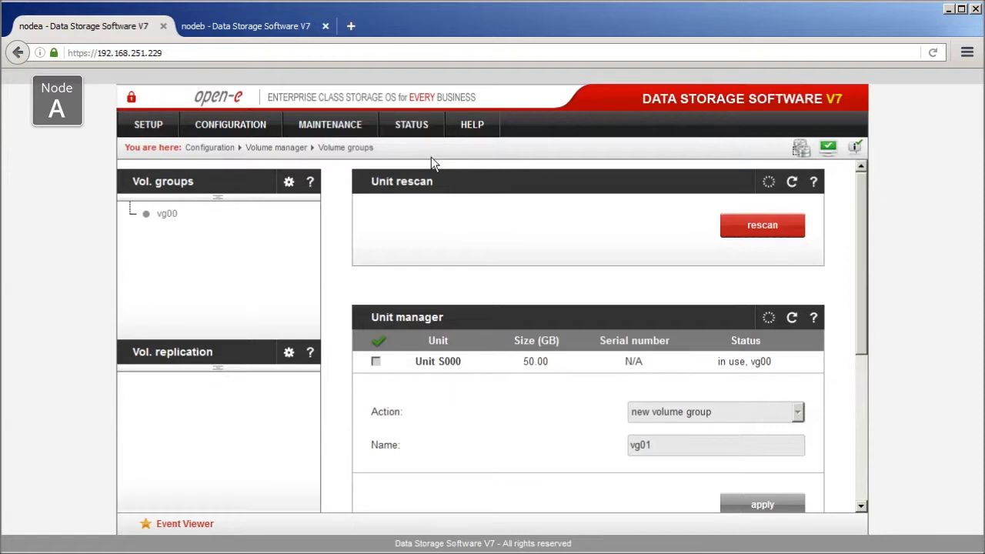
{"action": "mouse_move", "coordinate": [387, 200]}
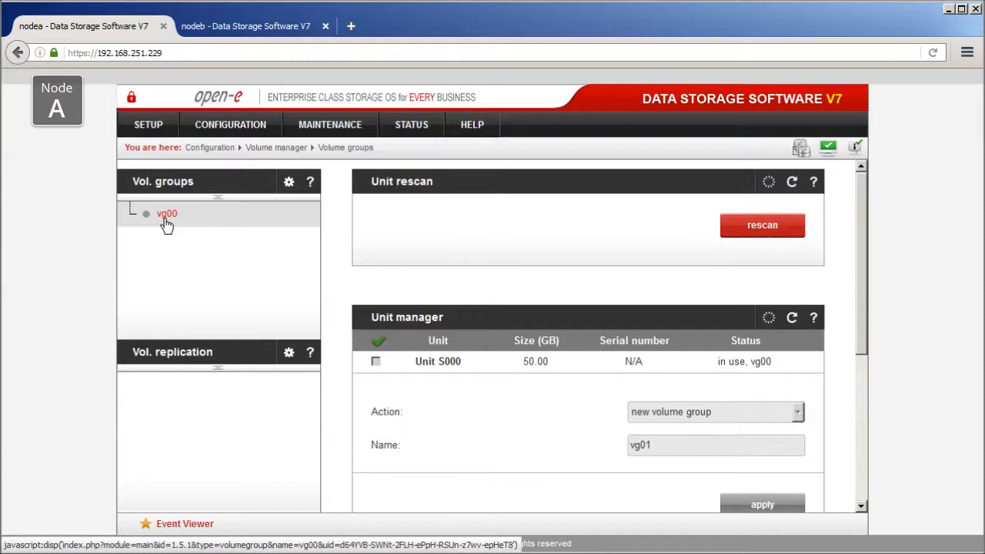
Open vg00 and scroll to its Volume manager section showing 41.94 GB free.
{"action": "left_click", "coordinate": [167, 214]}
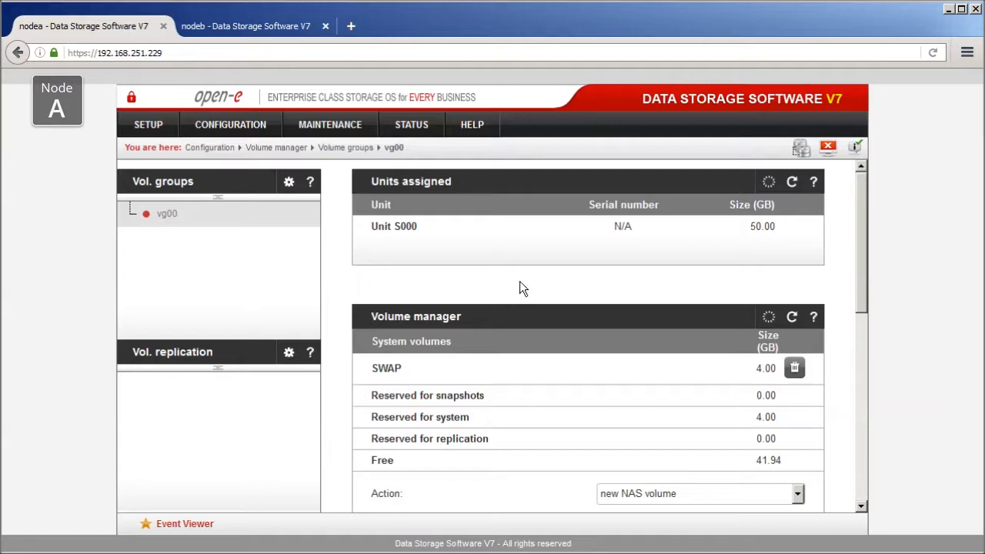
{"action": "mouse_move", "coordinate": [866, 281]}
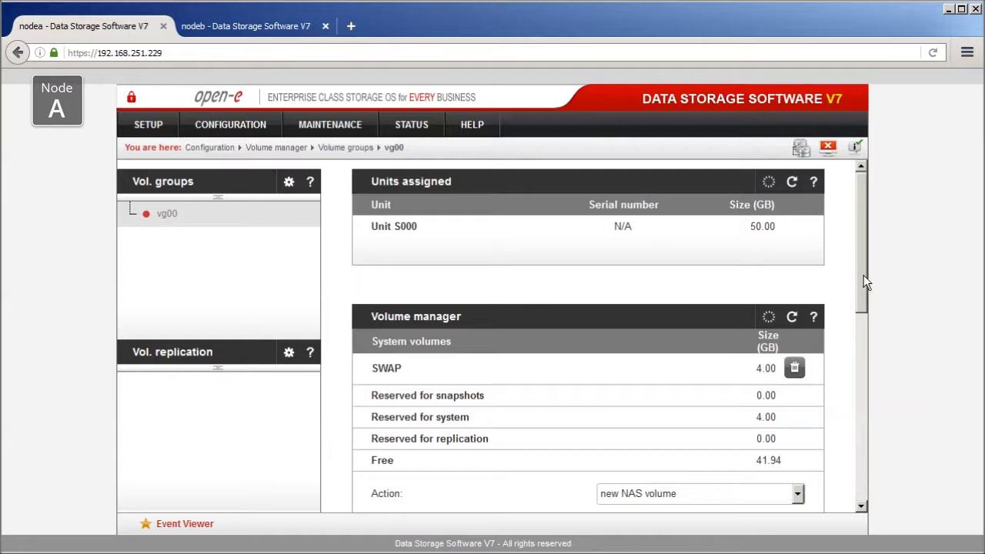
{"action": "scroll", "scroll_direction": "down", "scroll_amount": 3}
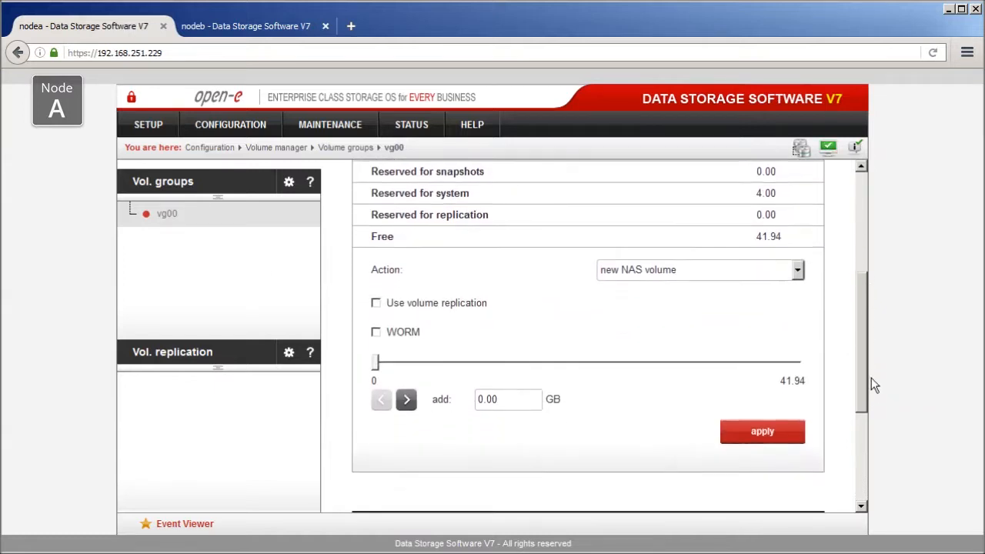
{"action": "scroll", "scroll_direction": "down", "scroll_amount": 3}
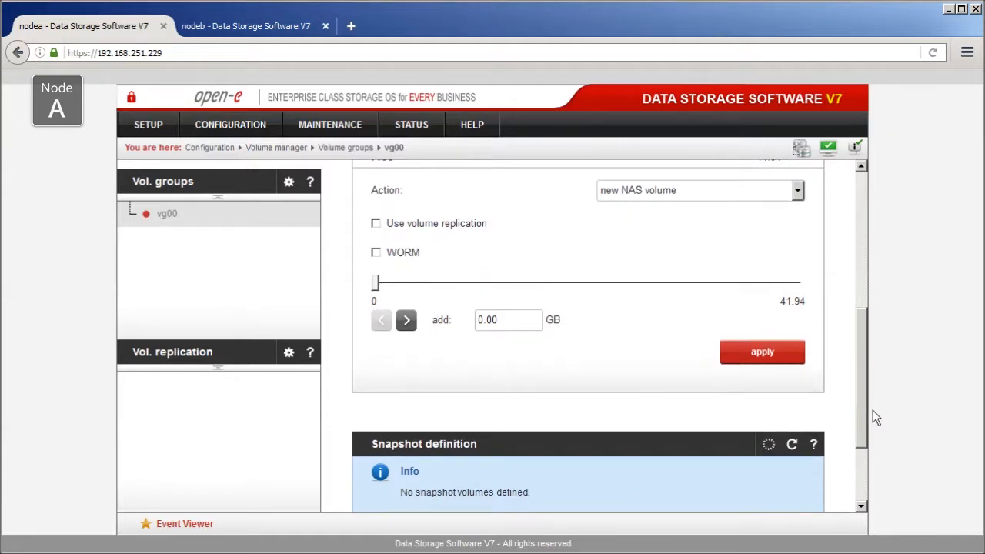
Create a replicated 10 GB iSCSI volume on vg00.
{"action": "left_click", "coordinate": [699, 190]}
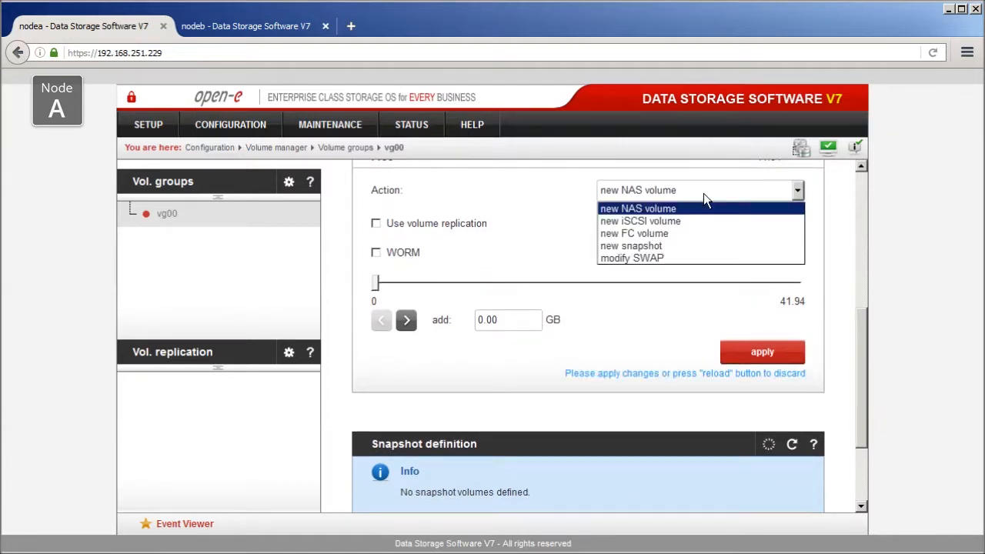
{"action": "mouse_move", "coordinate": [706, 222]}
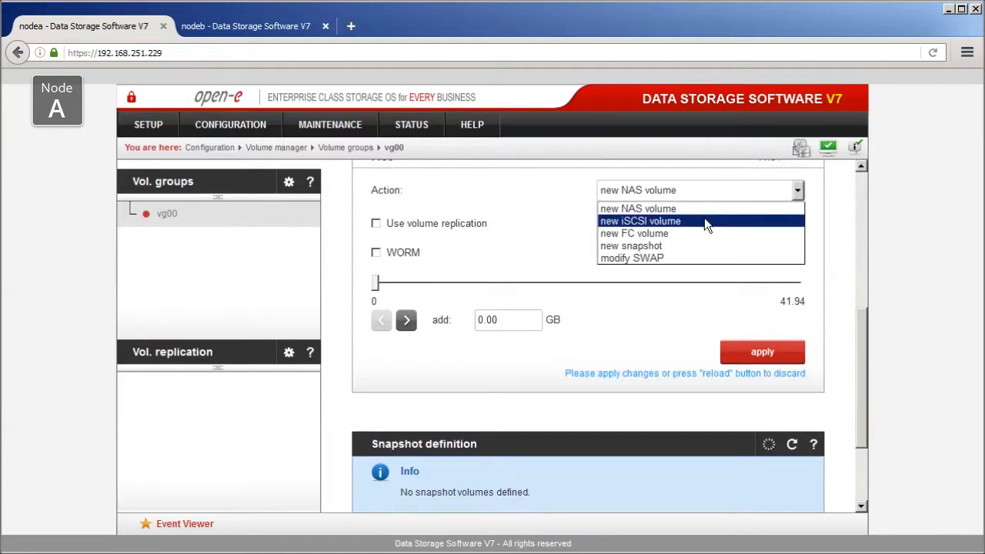
{"action": "left_click", "coordinate": [640, 221]}
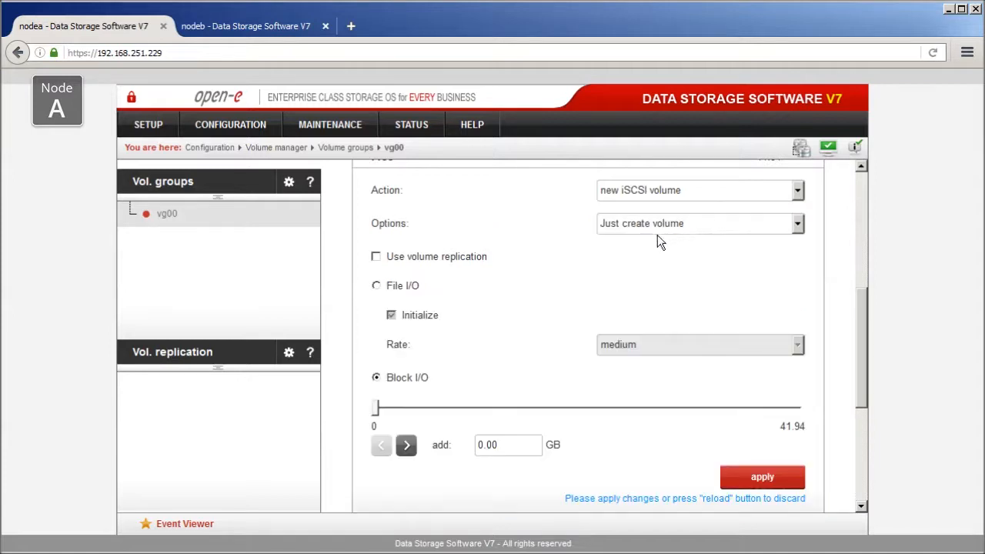
{"action": "left_click", "coordinate": [376, 256]}
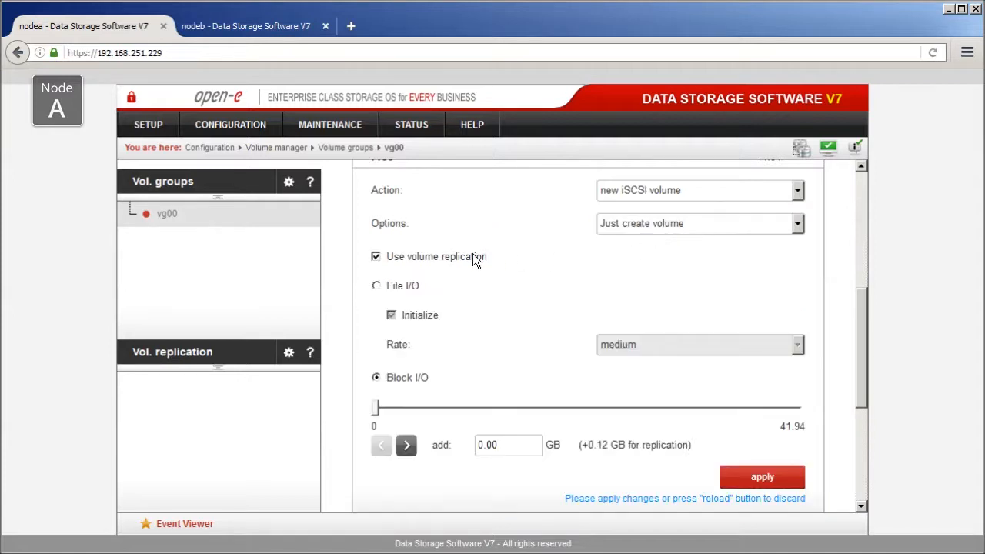
{"action": "left_click", "coordinate": [507, 445]}
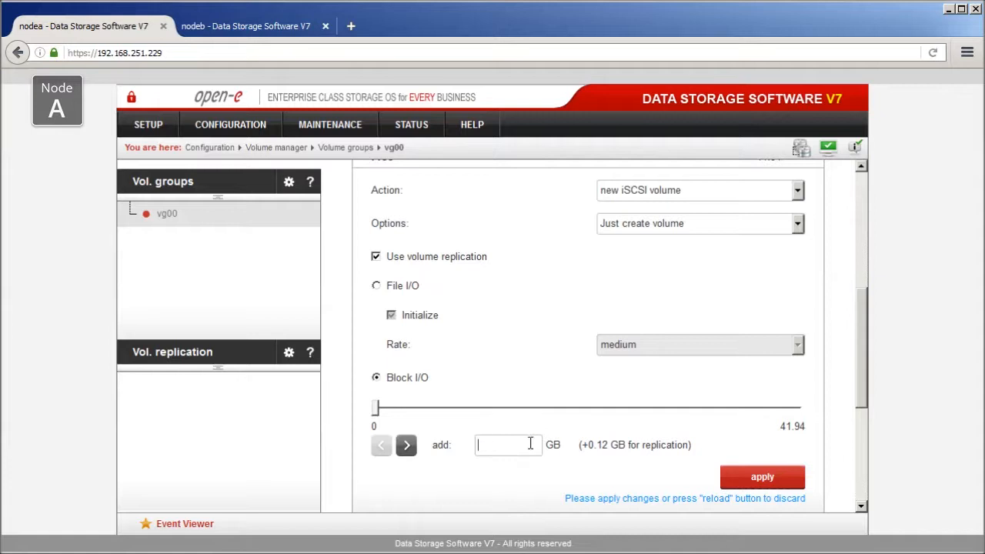
{"action": "type", "text": "10"}
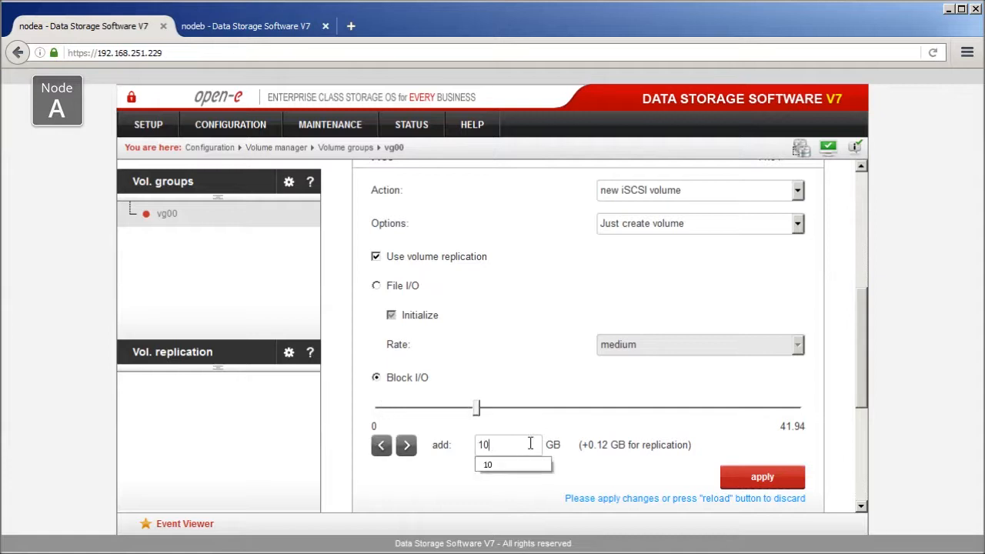
{"action": "mouse_move", "coordinate": [762, 477]}
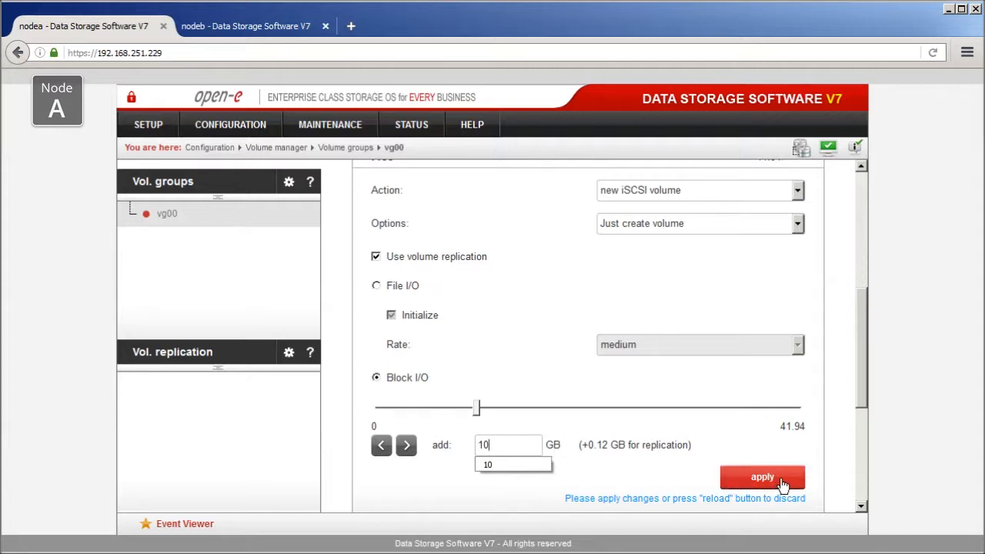
{"action": "left_click", "coordinate": [762, 477]}
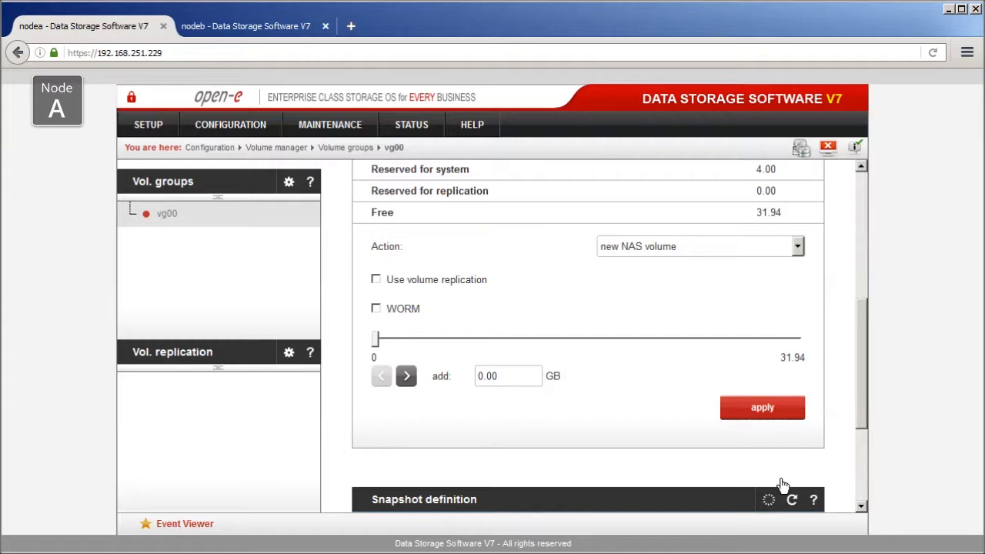
{"action": "mouse_move", "coordinate": [785, 483]}
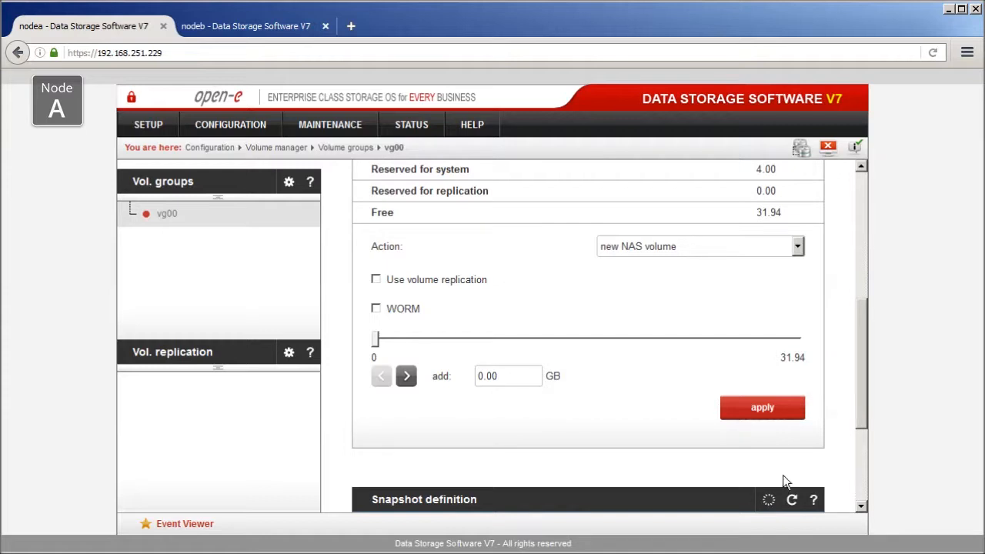
Refresh the volume list to confirm lv0000, and start a second new iSCSI volume.
{"action": "left_click", "coordinate": [762, 407]}
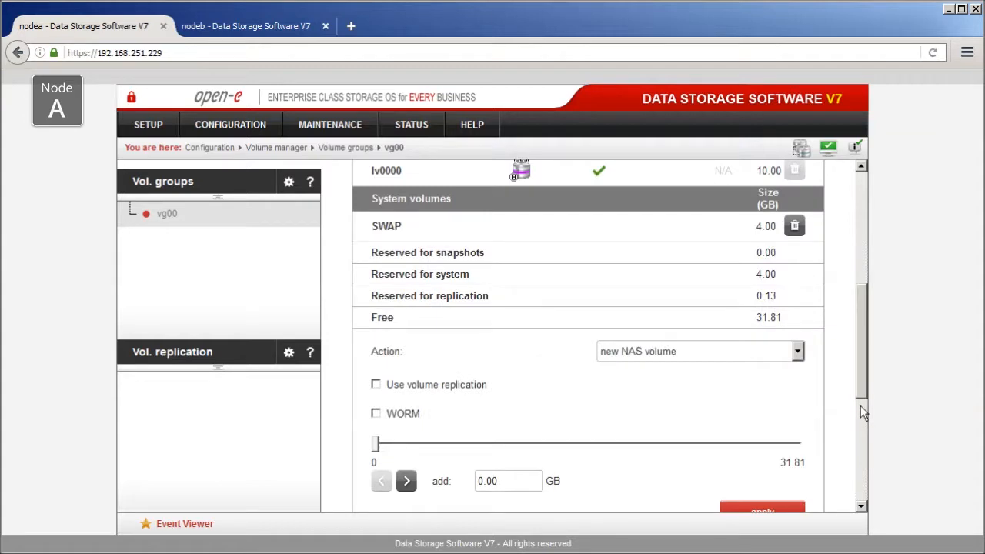
{"action": "left_click", "coordinate": [761, 511]}
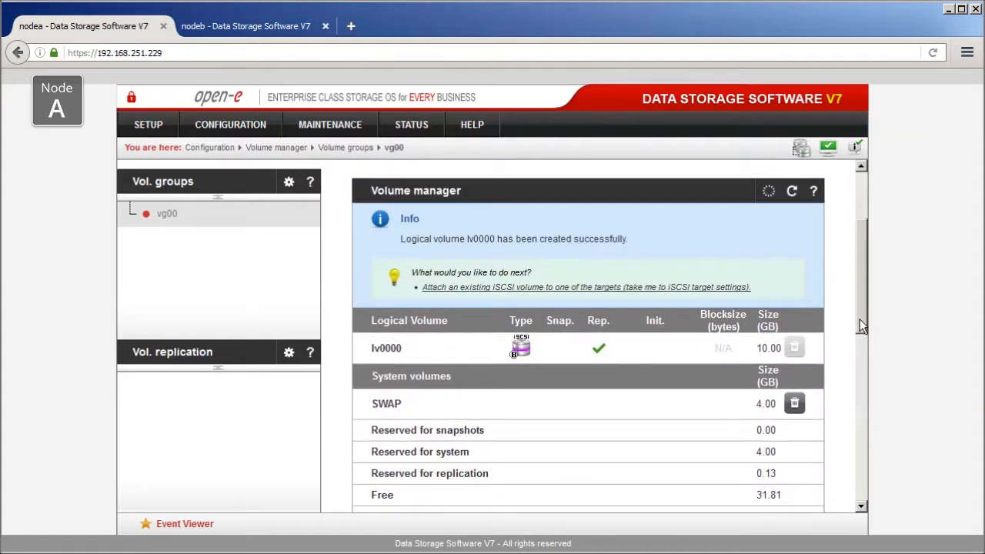
{"action": "scroll", "scroll_direction": "down", "scroll_amount": 3}
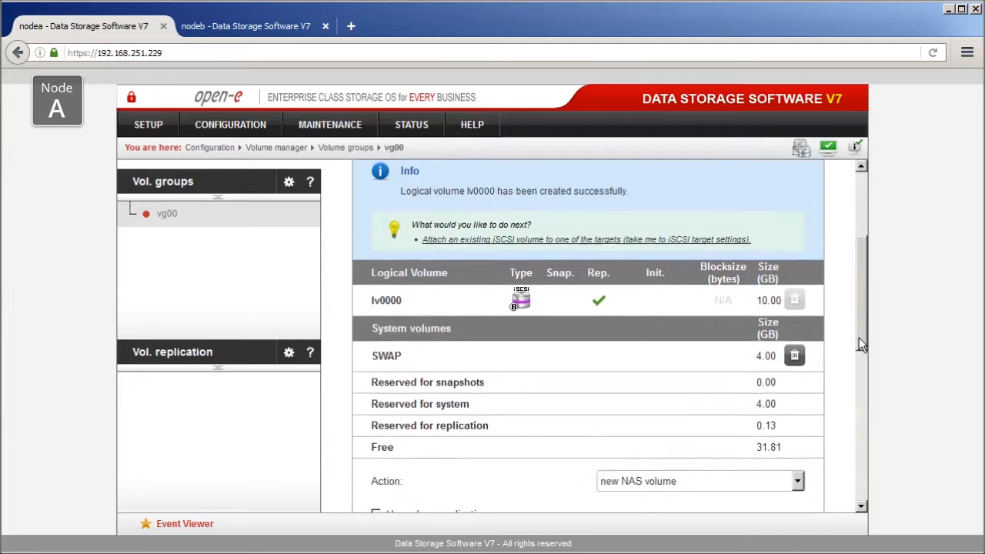
{"action": "scroll", "scroll_direction": "down", "scroll_amount": 3}
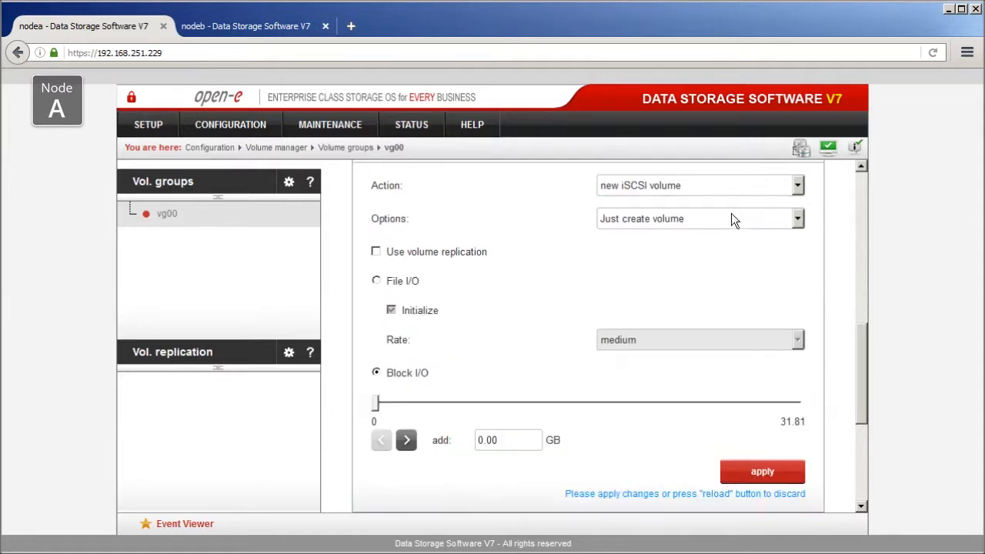
Create lv0001, a replicated 10 GB iSCSI volume beside lv0000.
{"action": "left_click", "coordinate": [376, 252]}
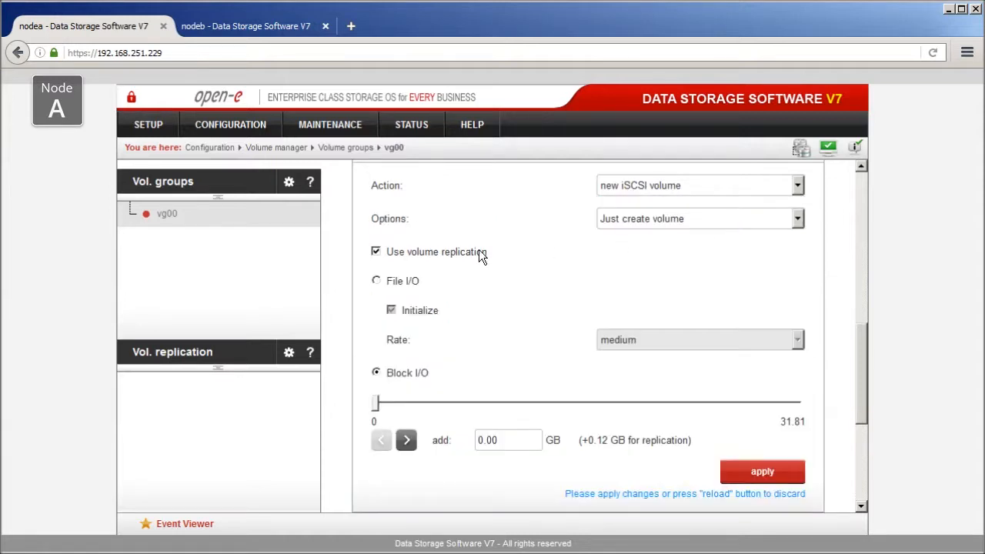
{"action": "left_click", "coordinate": [508, 441]}
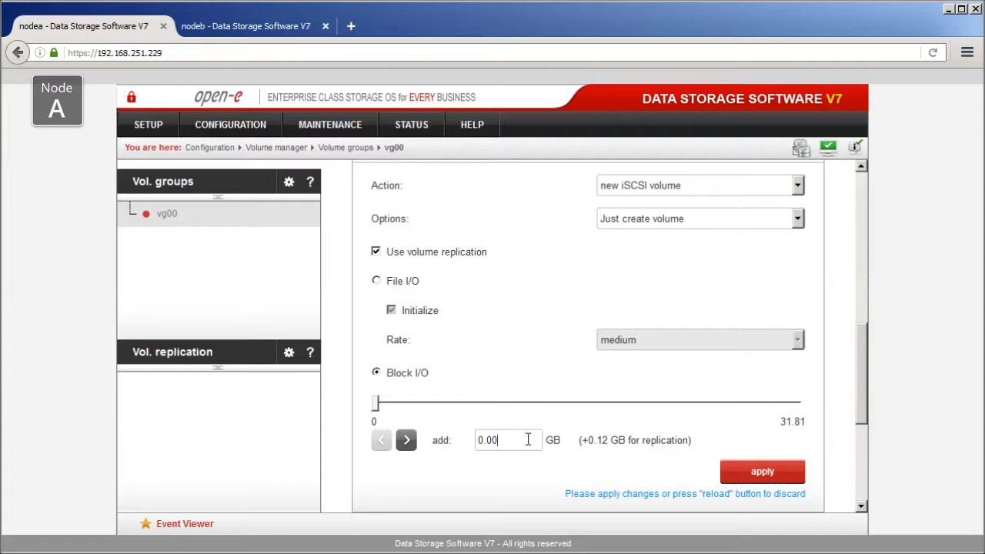
{"action": "left_click", "coordinate": [508, 439]}
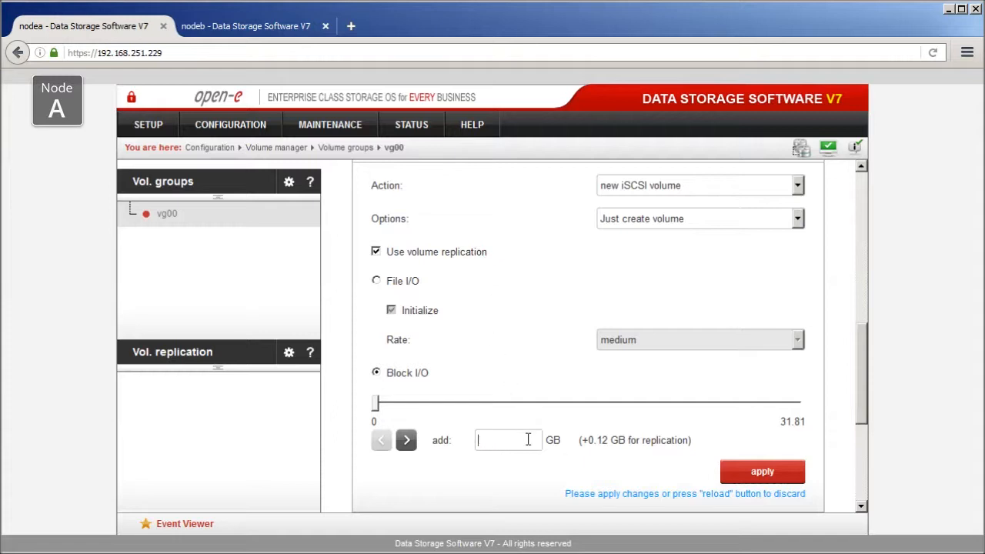
{"action": "type", "text": "10"}
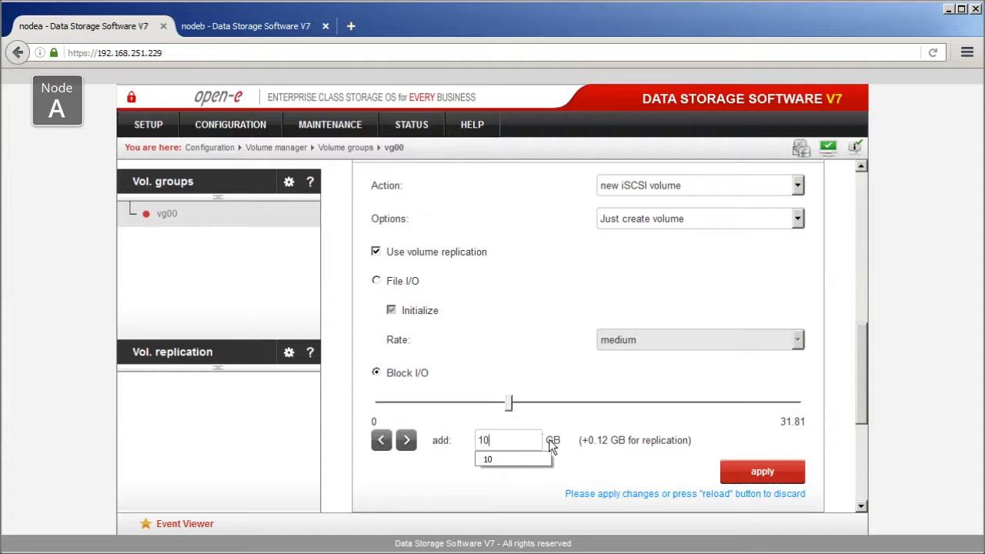
{"action": "left_click", "coordinate": [651, 465]}
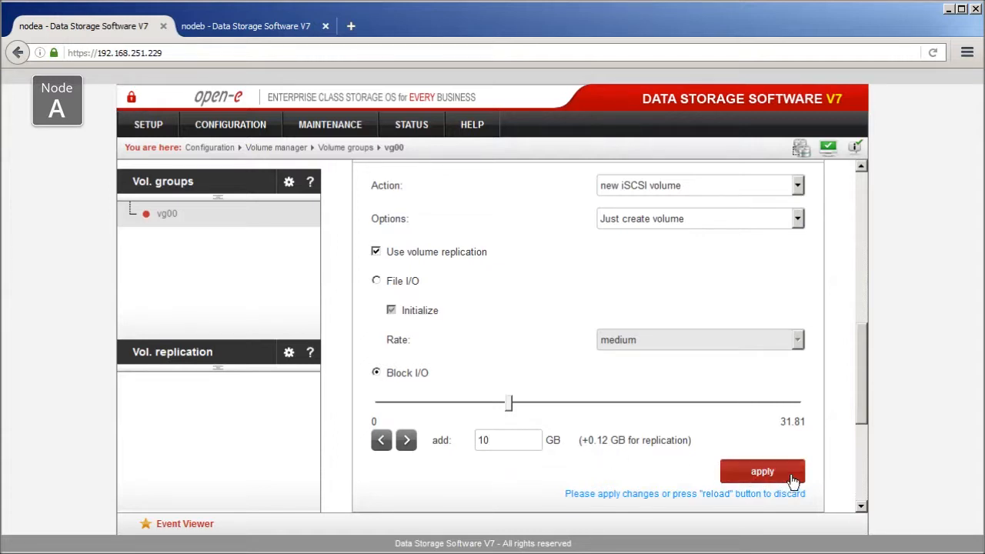
{"action": "left_click", "coordinate": [762, 472]}
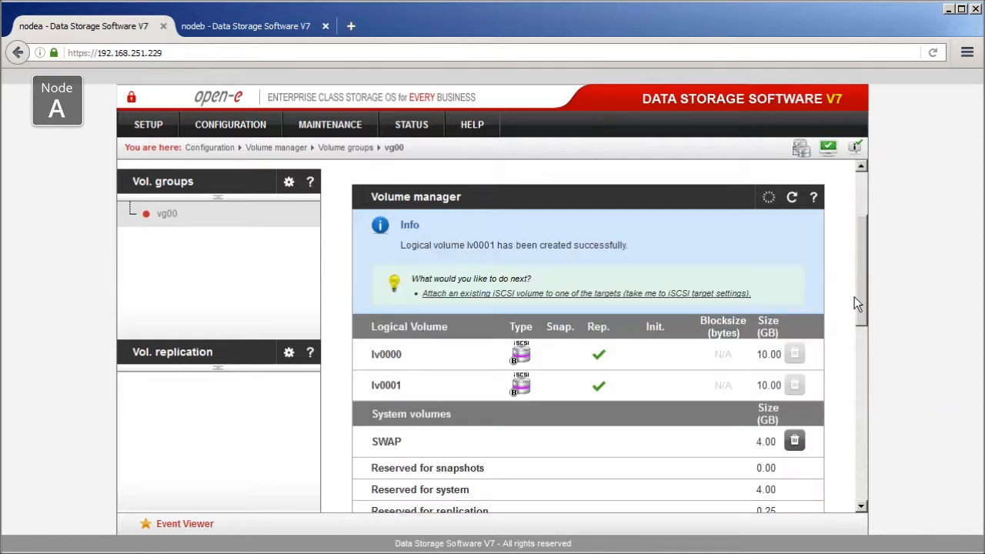
{"action": "mouse_move", "coordinate": [662, 371]}
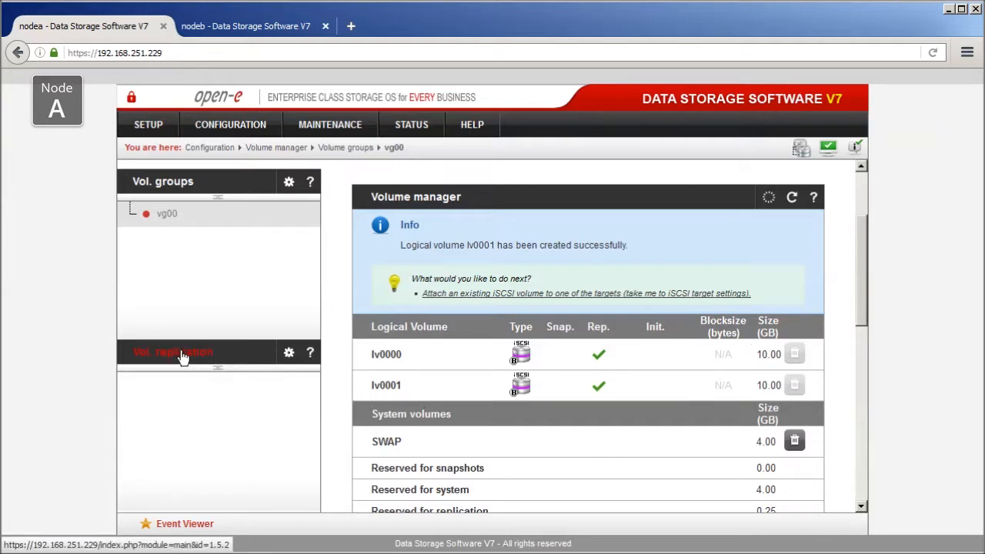
{"action": "left_click", "coordinate": [183, 352]}
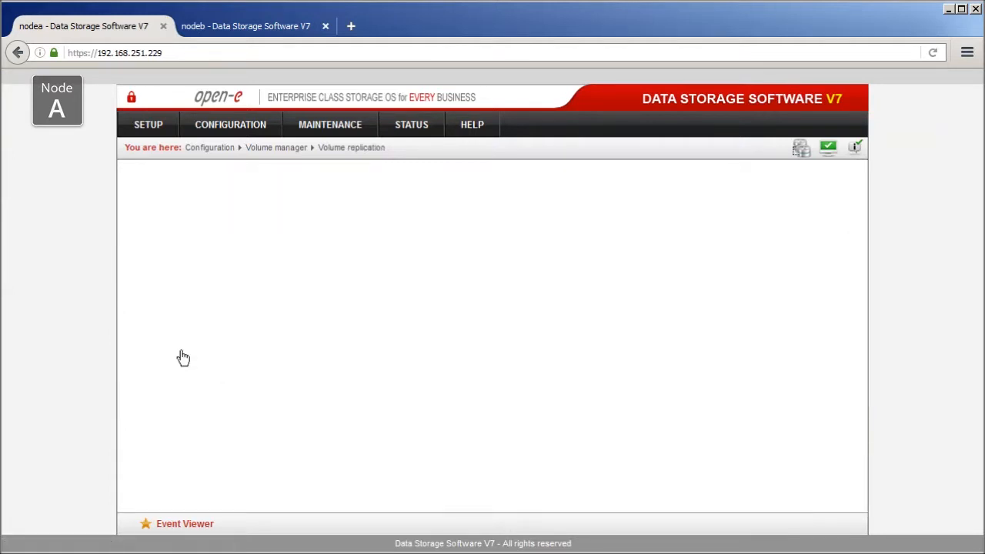
On Node A, set lv0001 as replication destination, keeping lv0000 as source, and apply.
{"action": "left_click", "coordinate": [183, 352]}
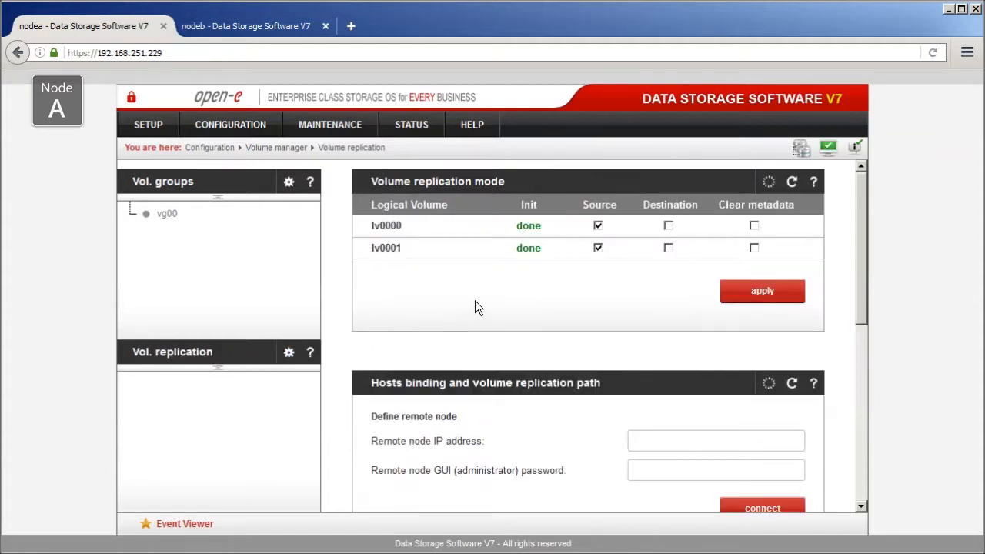
{"action": "mouse_move", "coordinate": [517, 291]}
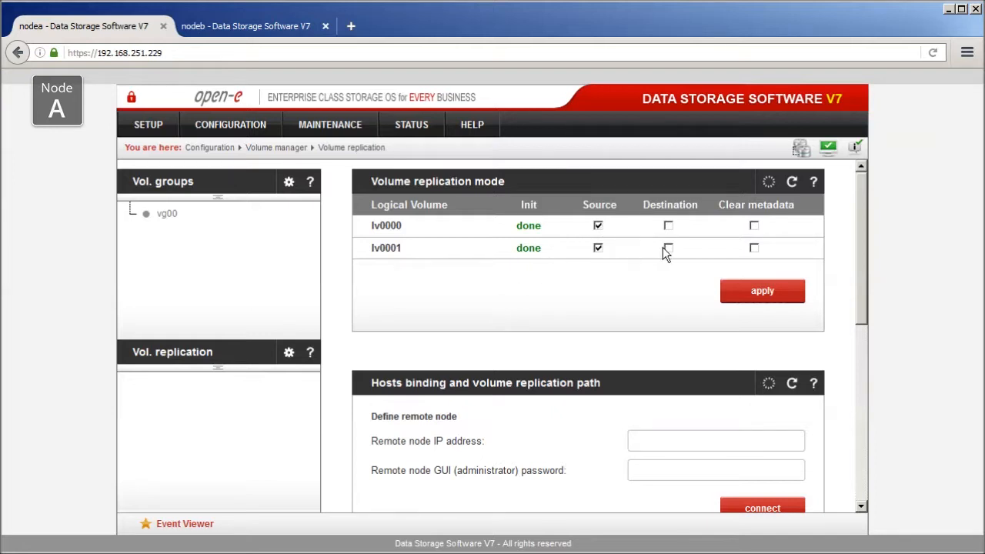
{"action": "left_click", "coordinate": [668, 247]}
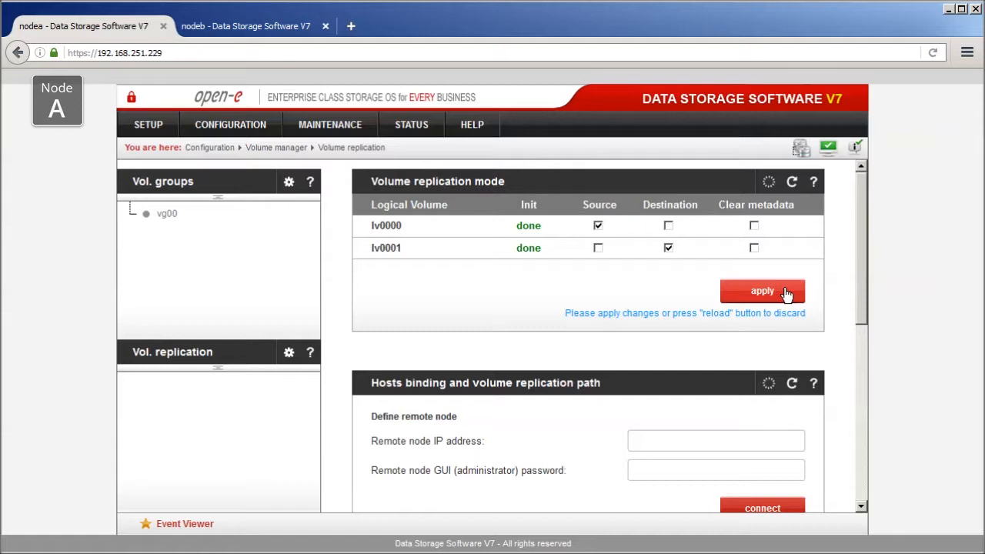
{"action": "left_click", "coordinate": [762, 291]}
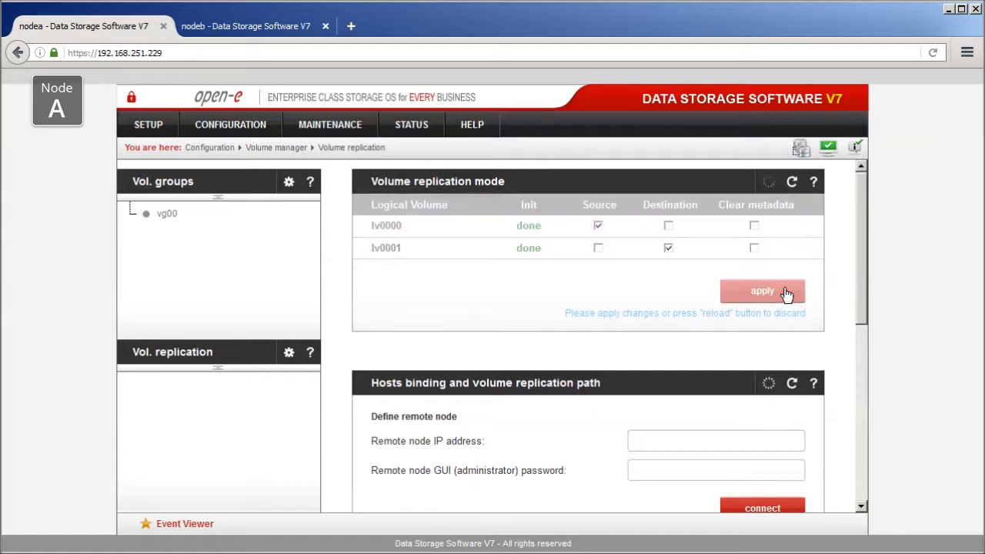
{"action": "left_click", "coordinate": [762, 291]}
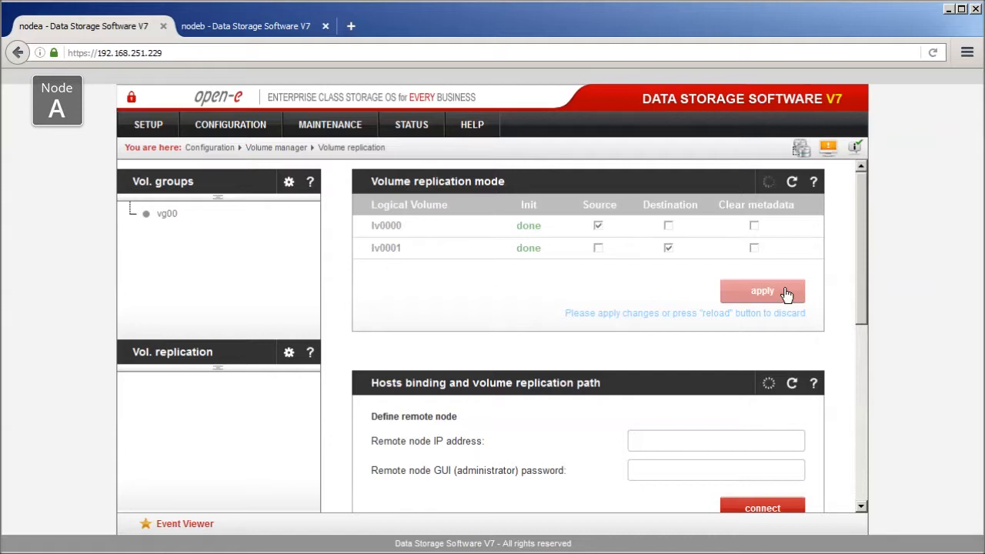
{"action": "left_click", "coordinate": [762, 291]}
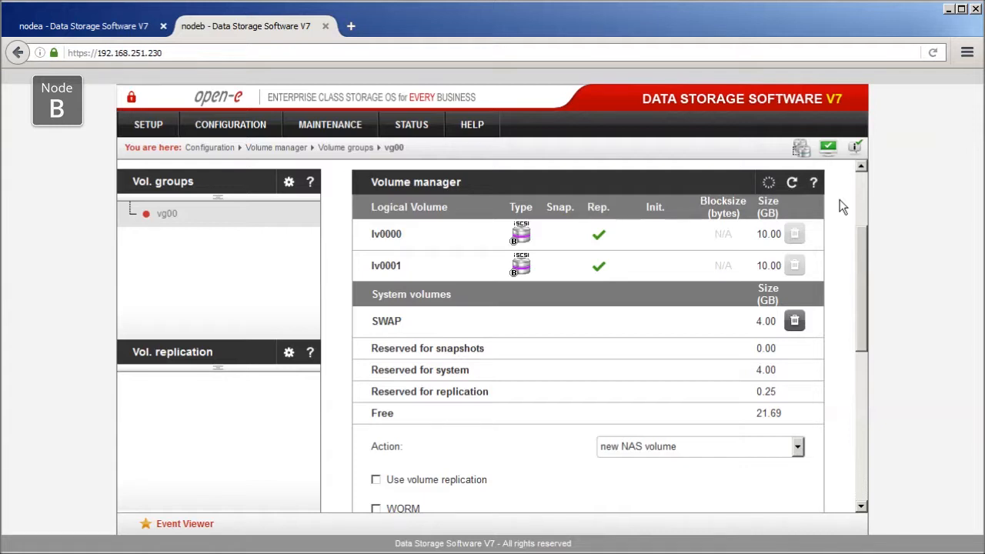
{"action": "mouse_move", "coordinate": [793, 237]}
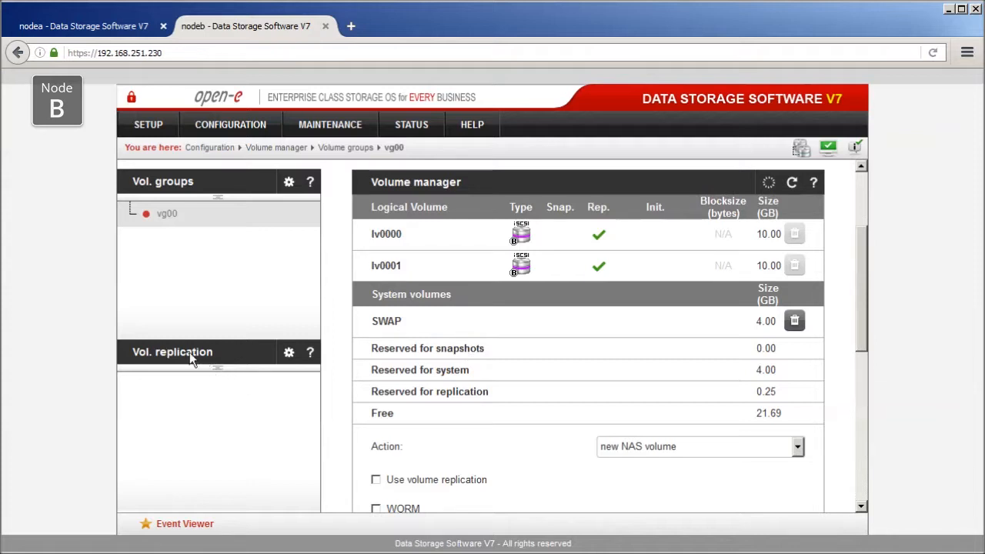
Open Node B's Vol. replication page, where lv0000 and lv0001 are both sources.
{"action": "left_click", "coordinate": [173, 352]}
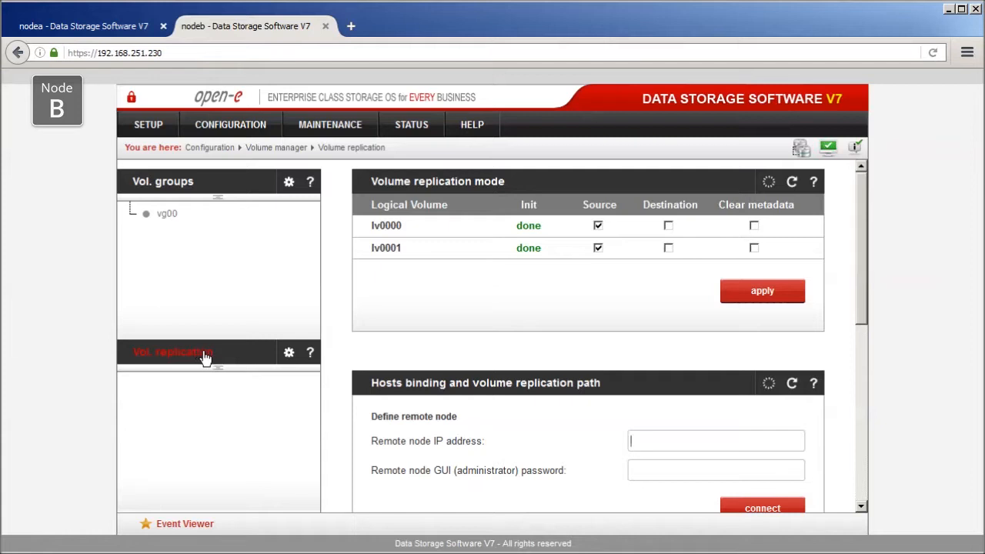
{"action": "mouse_move", "coordinate": [323, 331]}
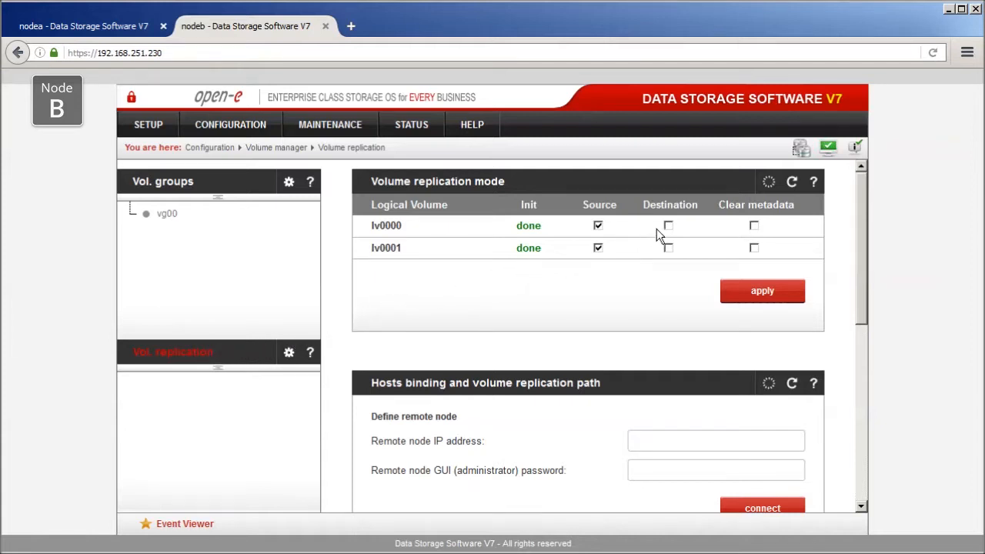
On Node B, make lv0000 destination and lv0001 source, then apply.
{"action": "left_click", "coordinate": [668, 225]}
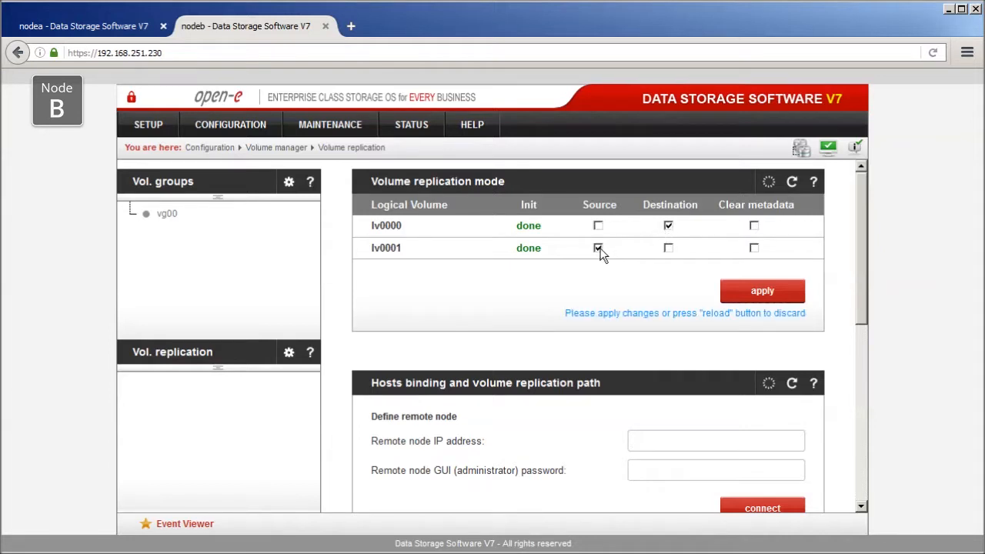
{"action": "left_click", "coordinate": [598, 248]}
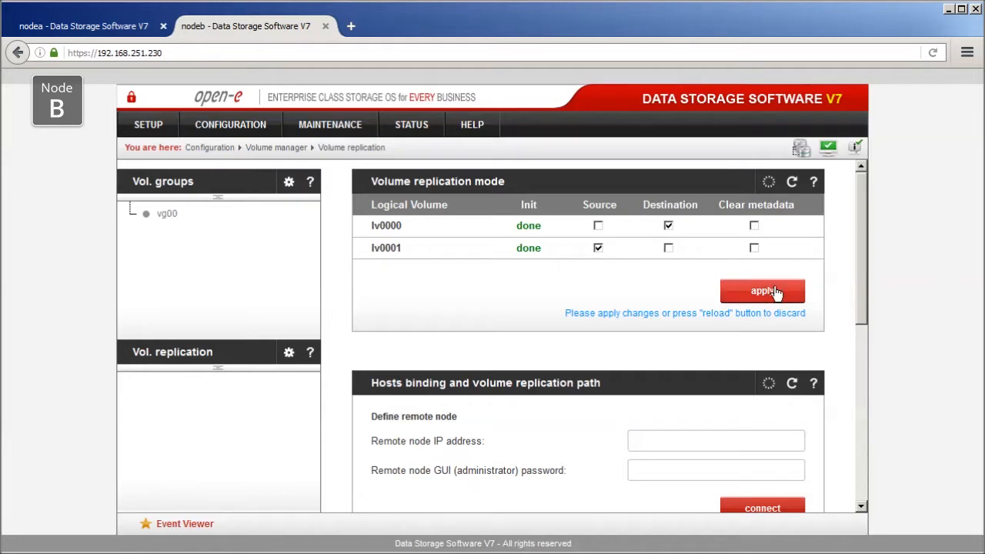
{"action": "left_click", "coordinate": [762, 291]}
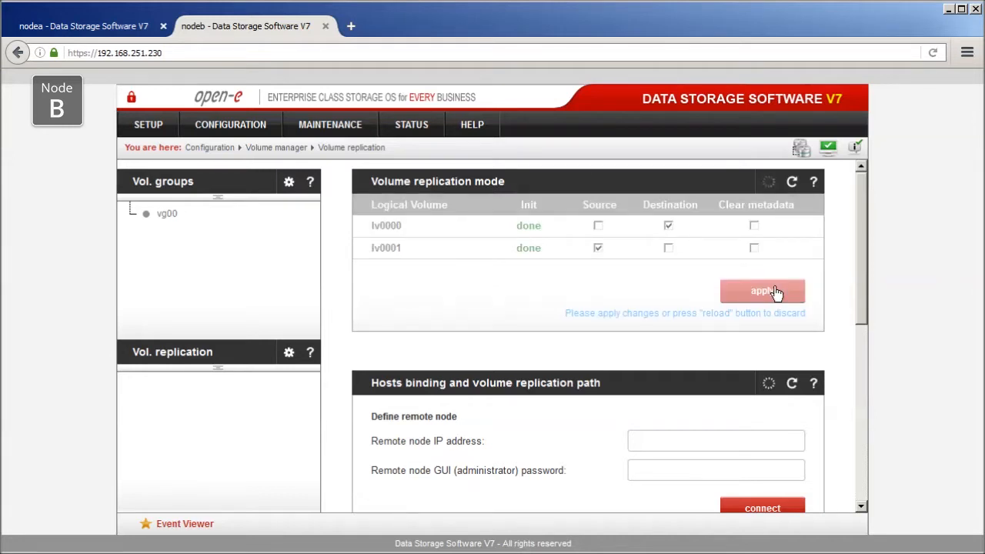